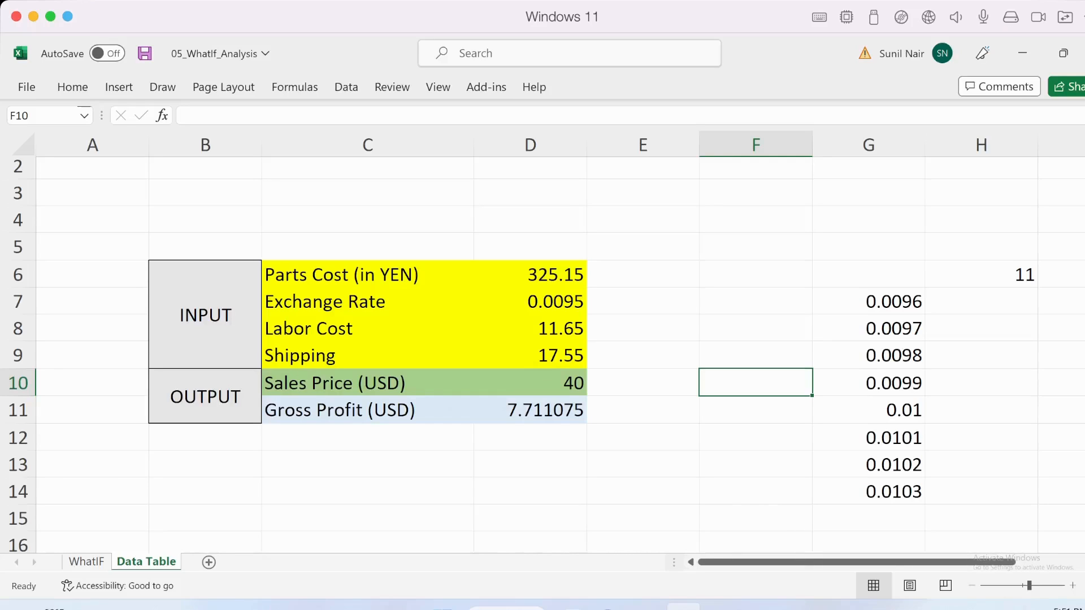
Step: Review the model's inputs: parts cost, exchange rate, shipping, labor cost and Gross Profit formula
left_click(205, 314)
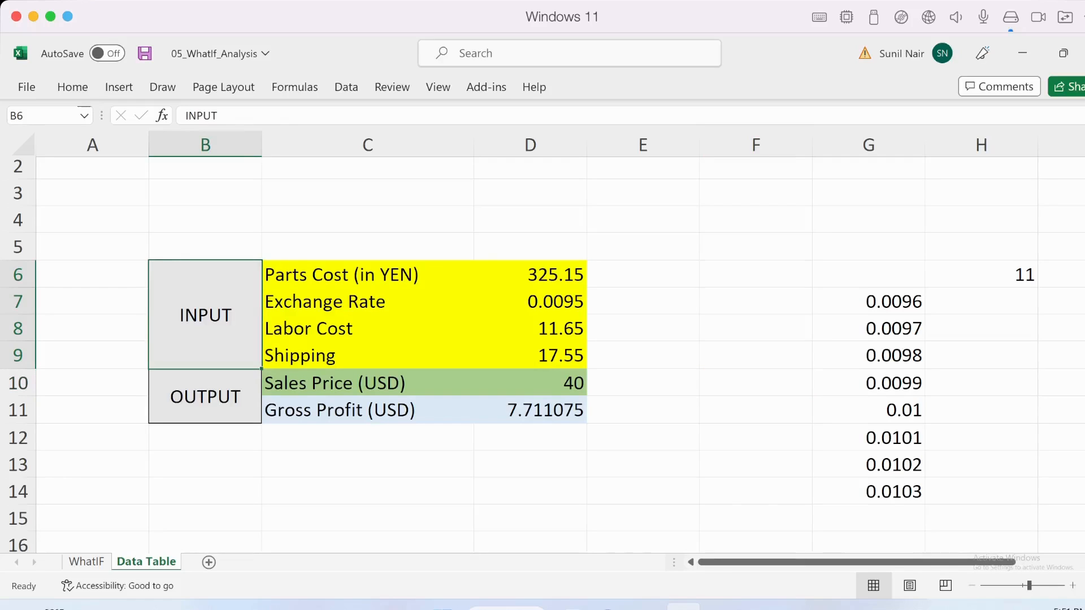
left_click(367, 275)
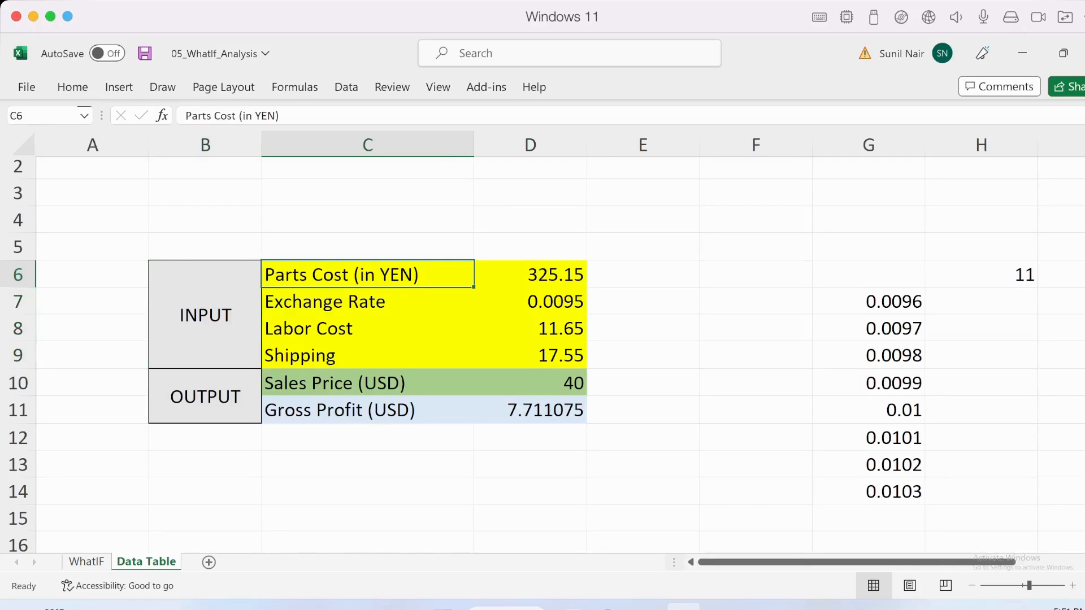
left_click(530, 274)
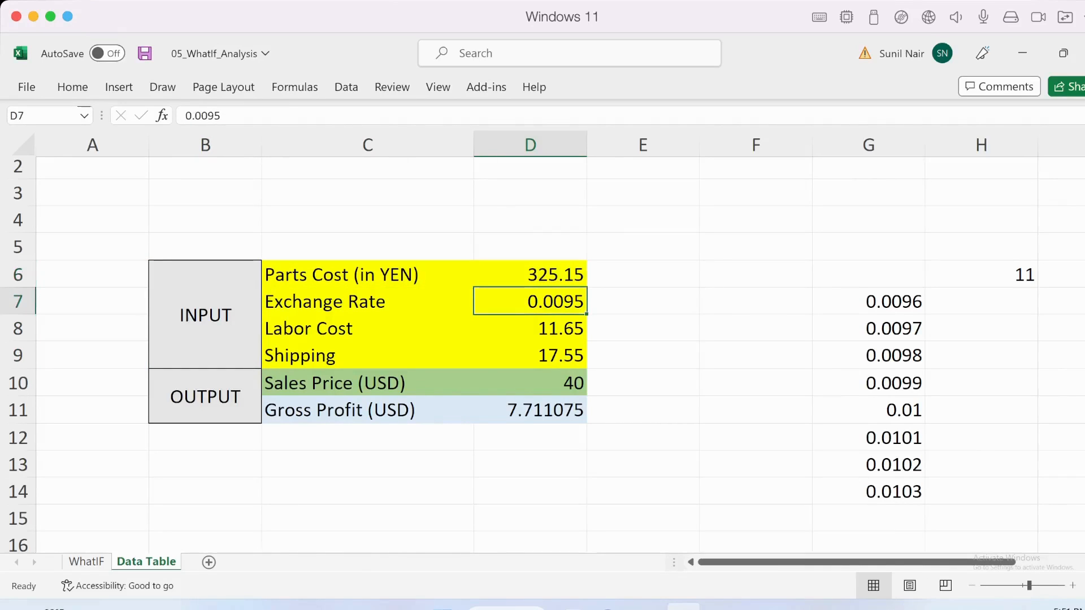
left_click(530, 355)
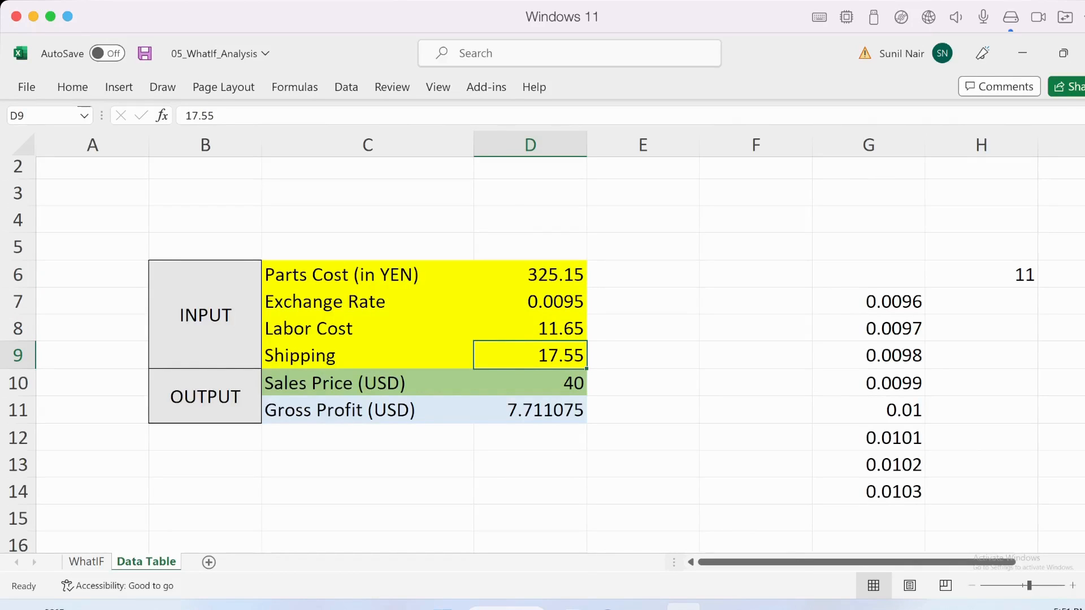
left_click(530, 383)
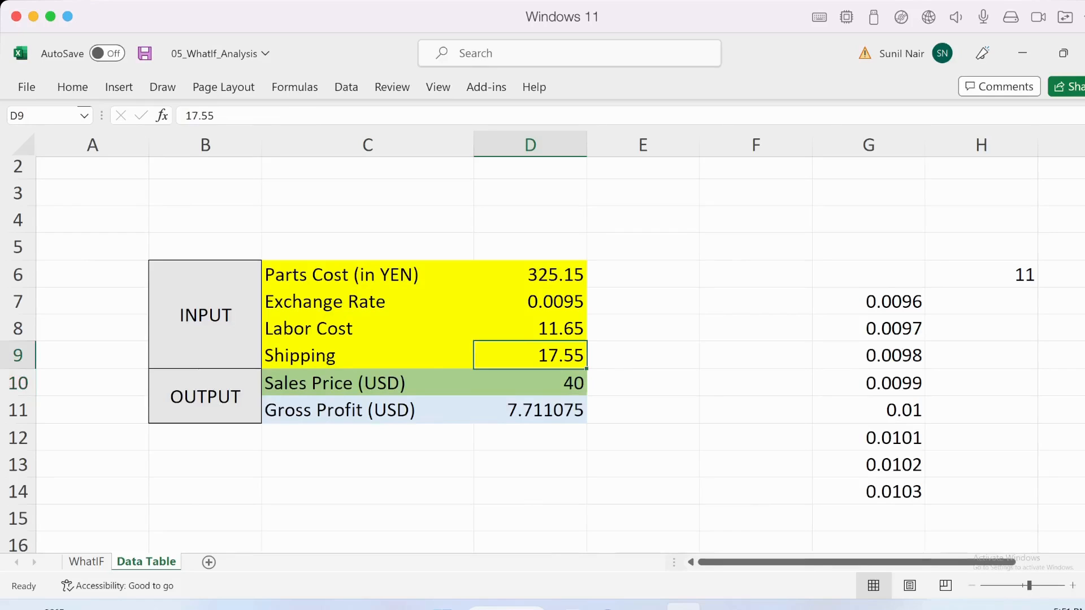
left_click(530, 410)
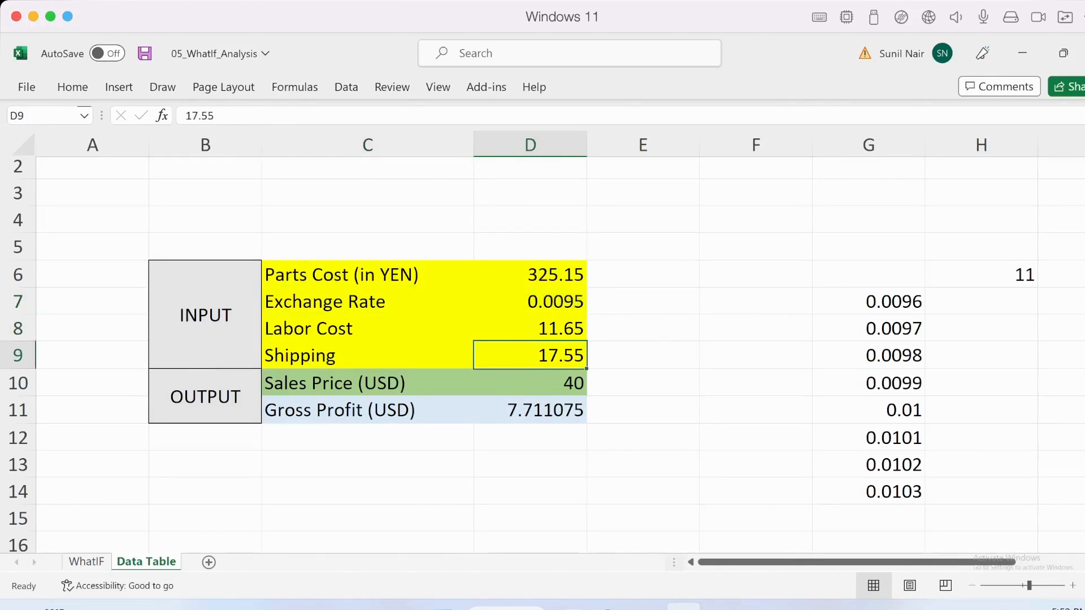
left_click(530, 301)
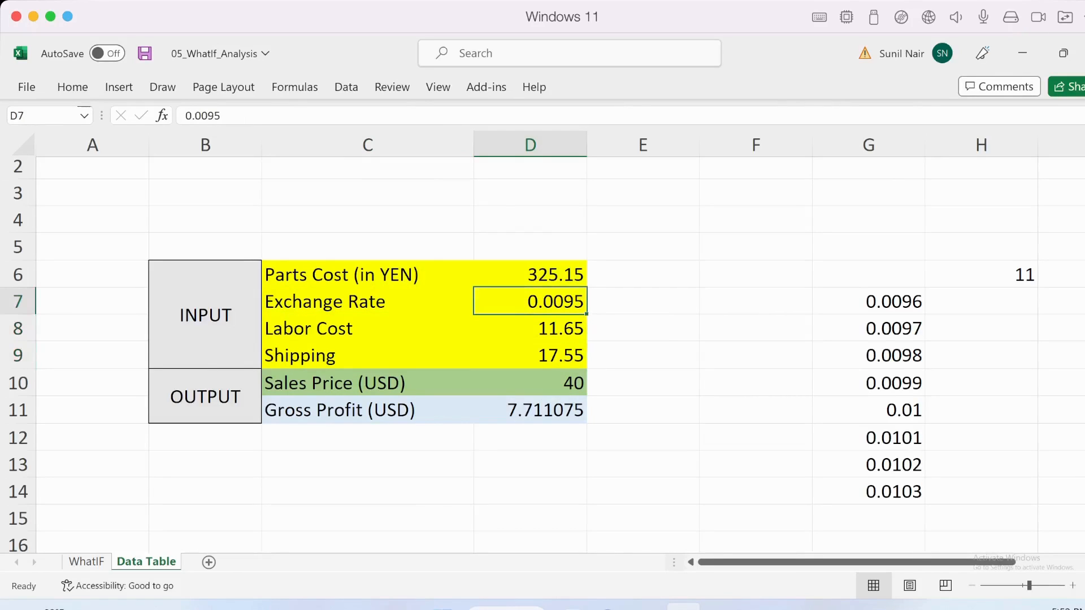
left_click(367, 301)
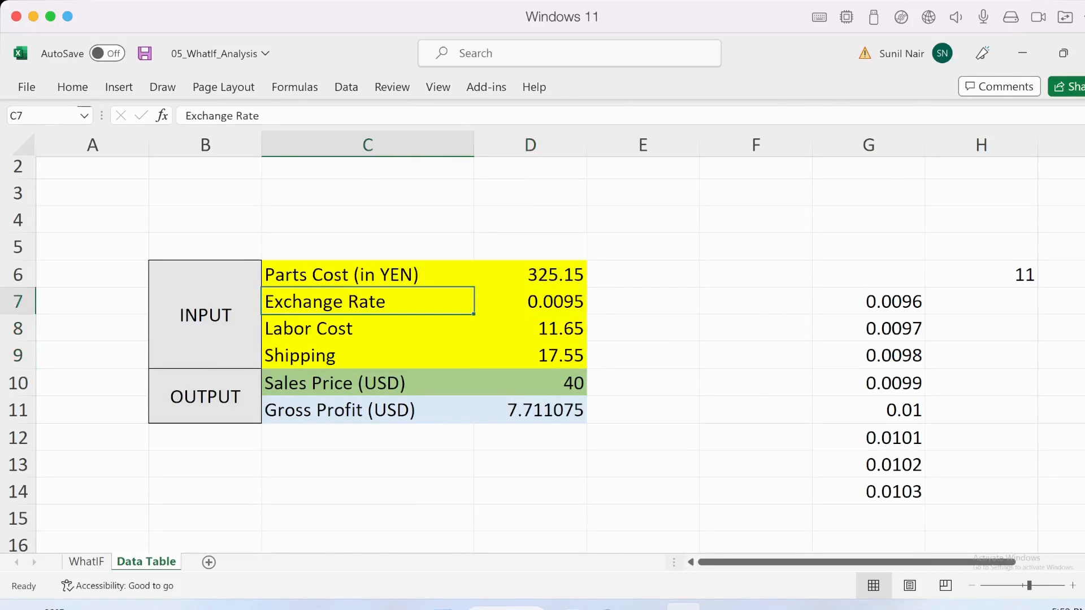
left_click(530, 410)
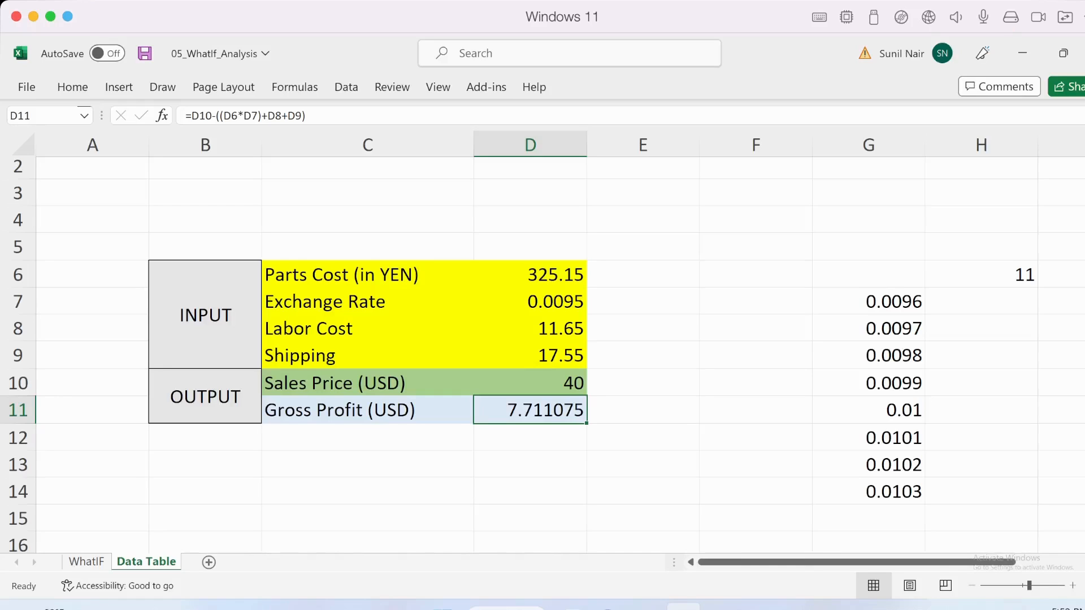
left_click(529, 327)
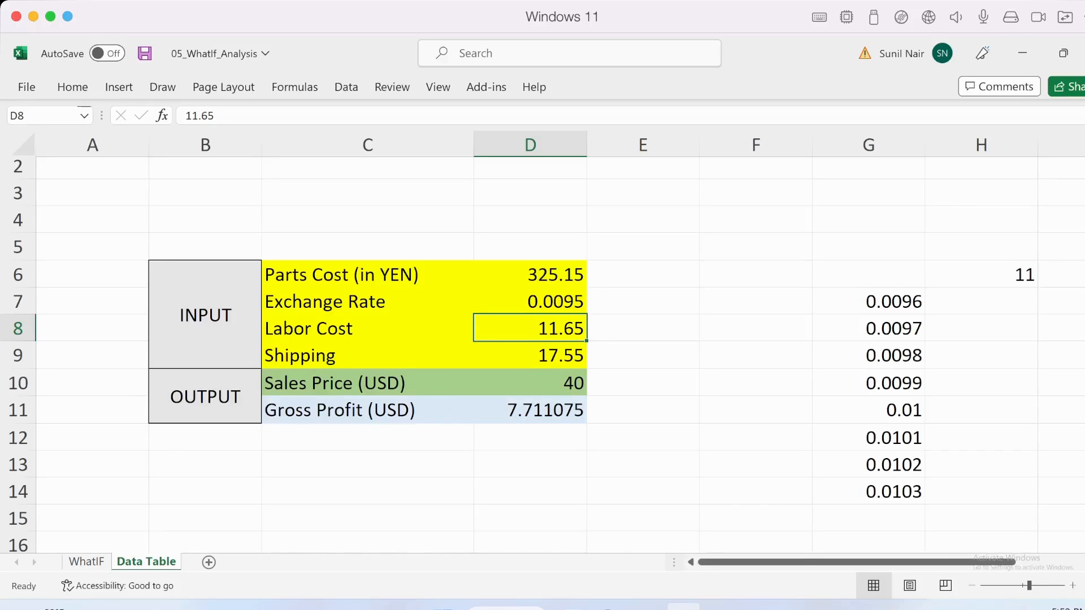
Step: Fill labor costs 11, 12, 13, 14 across row 6 and select the exchange rates column
left_click(529, 301)
type("12")
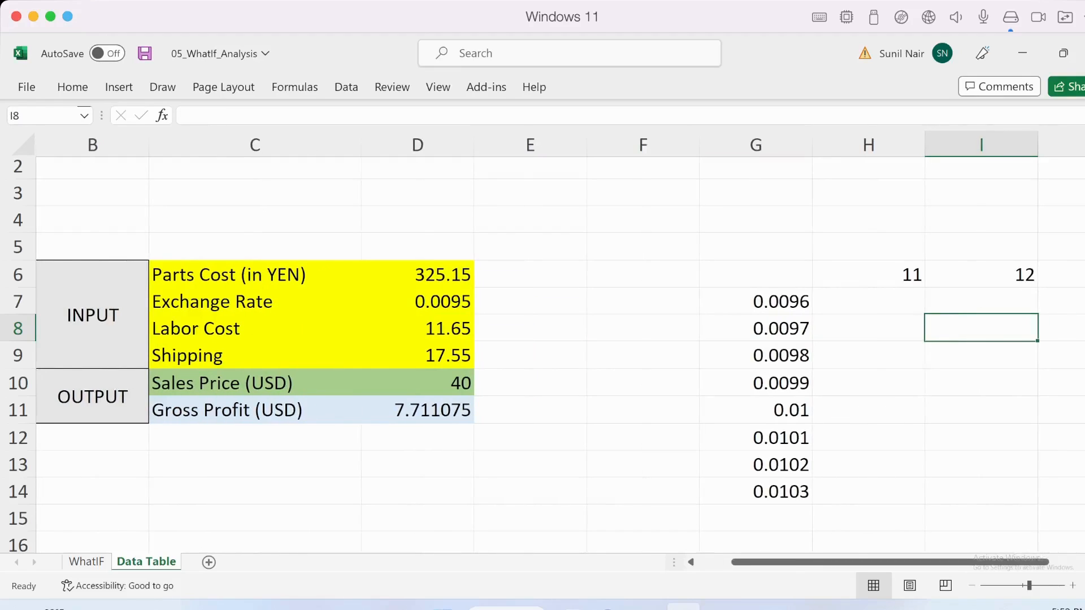
left_click_drag(417, 302, 417, 328)
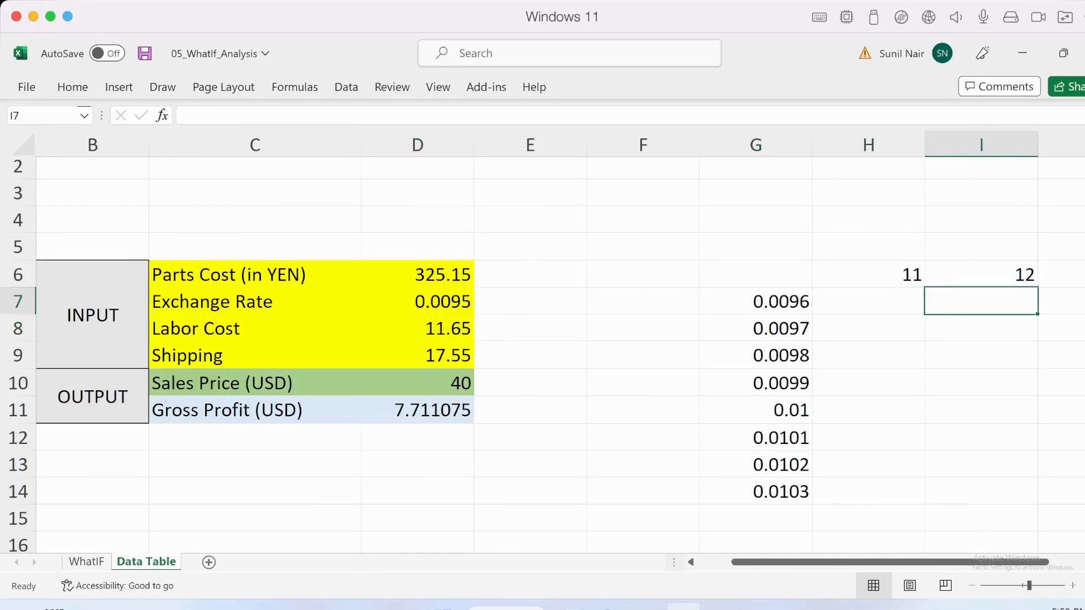
left_click(868, 274)
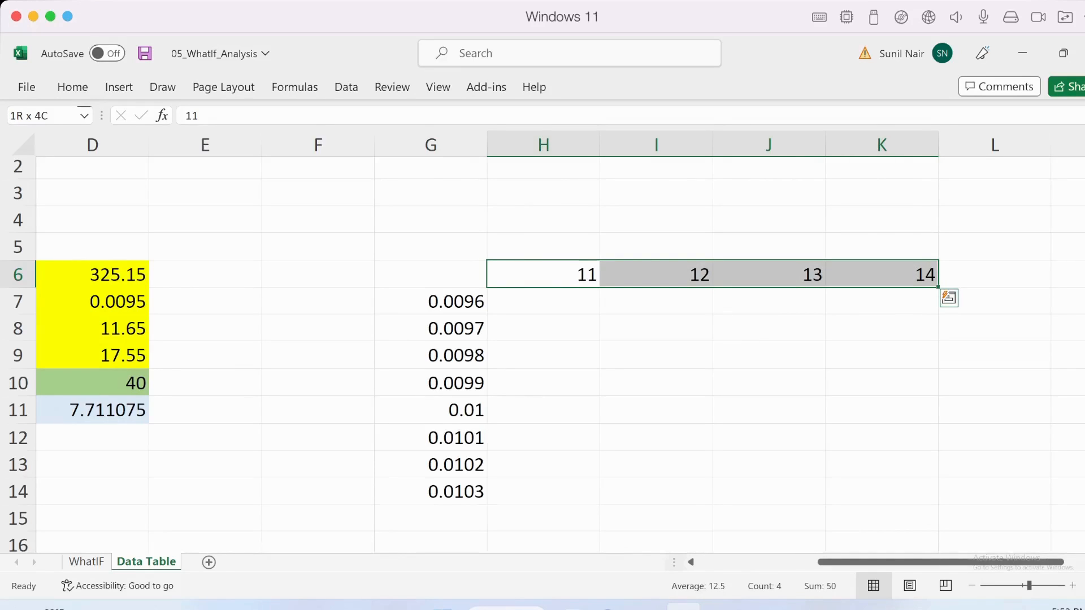
left_click(543, 274)
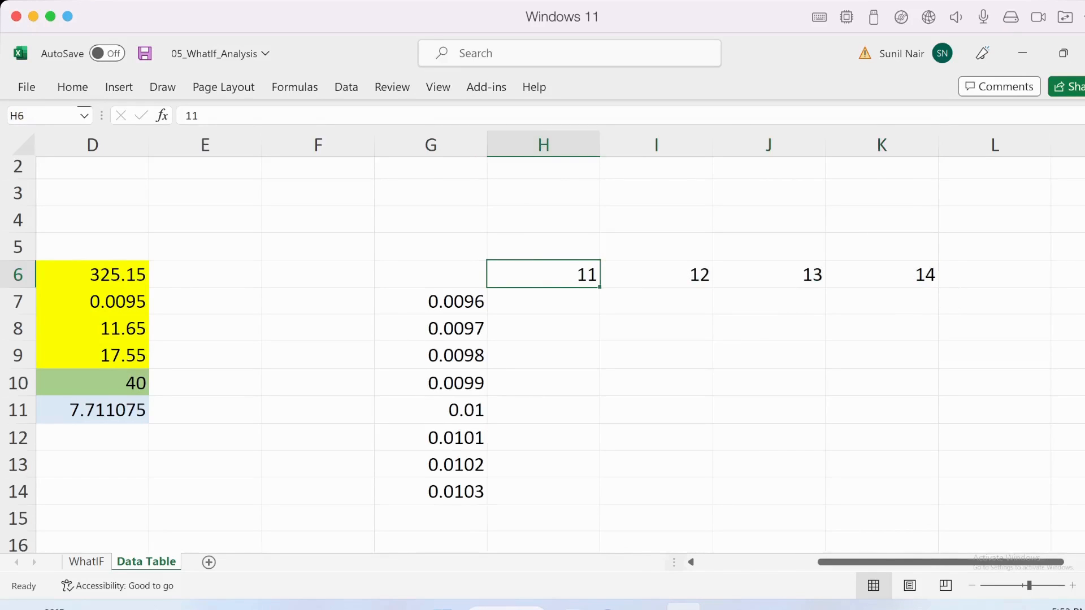
left_click(655, 274)
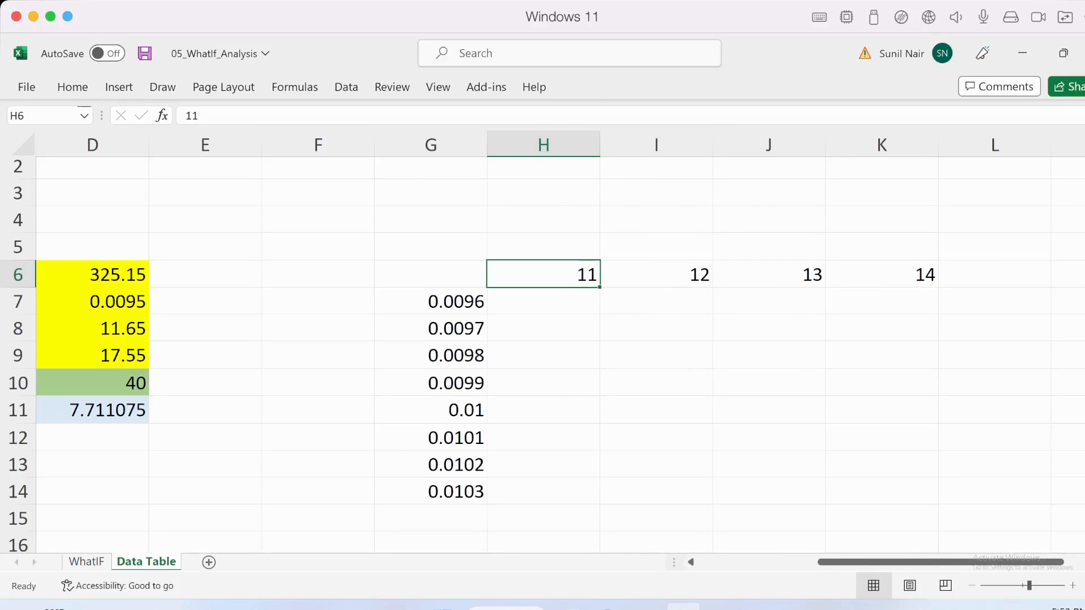
left_click_drag(543, 274, 995, 274)
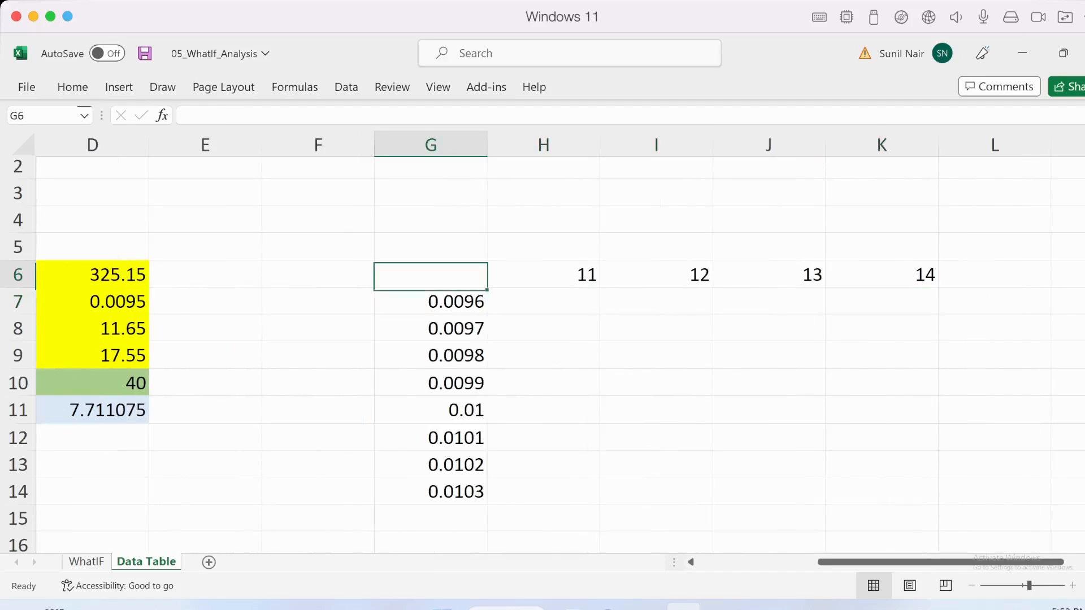
left_click(429, 301)
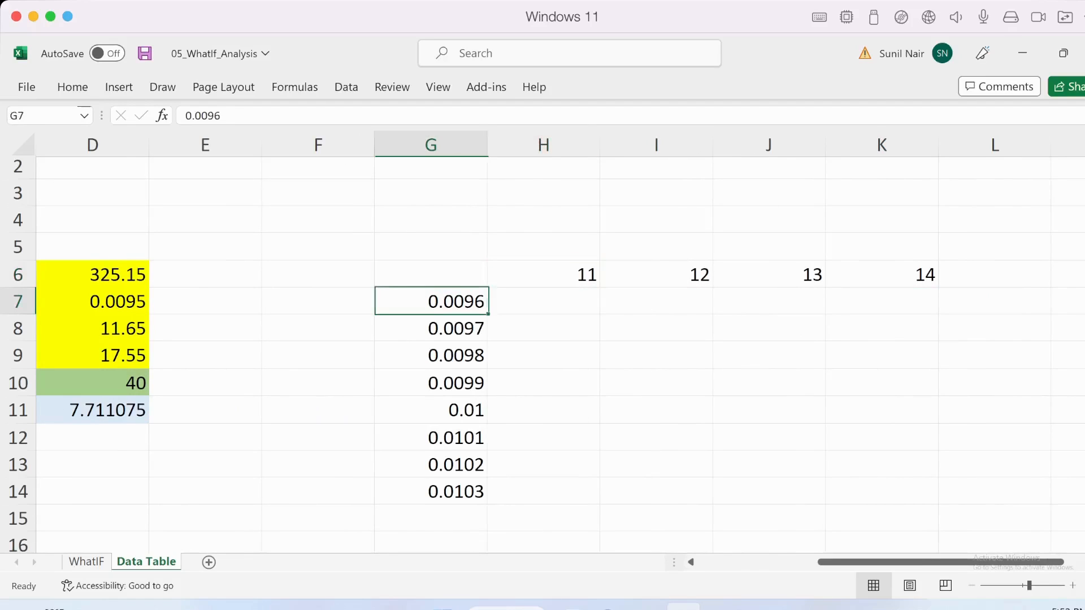
left_click_drag(431, 301, 430, 491)
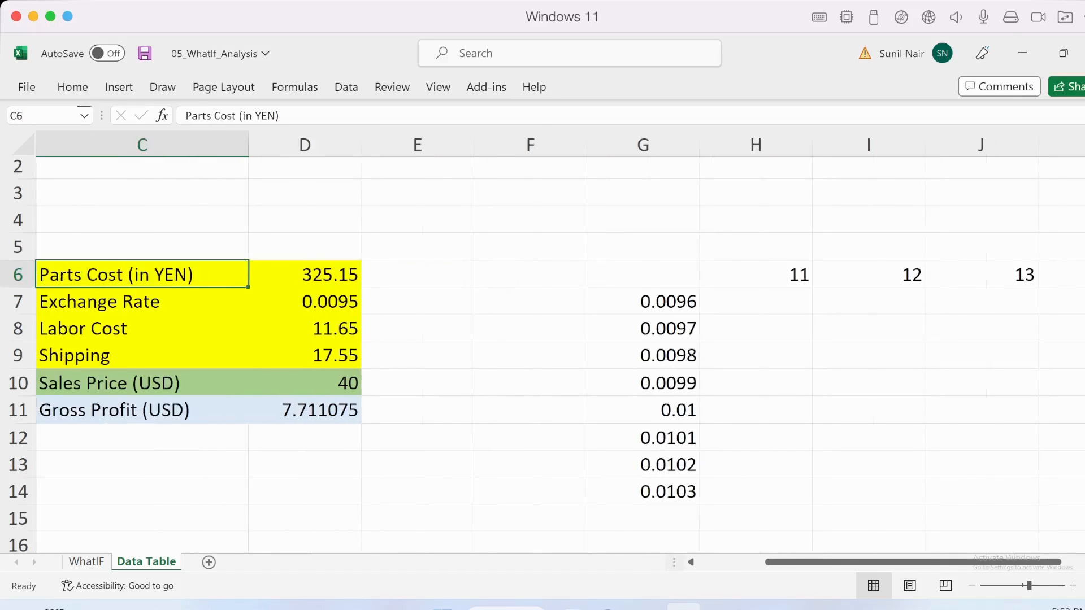
Step: Link the table's corner cell G6 to the Gross Profit cell D11
left_click(530, 274)
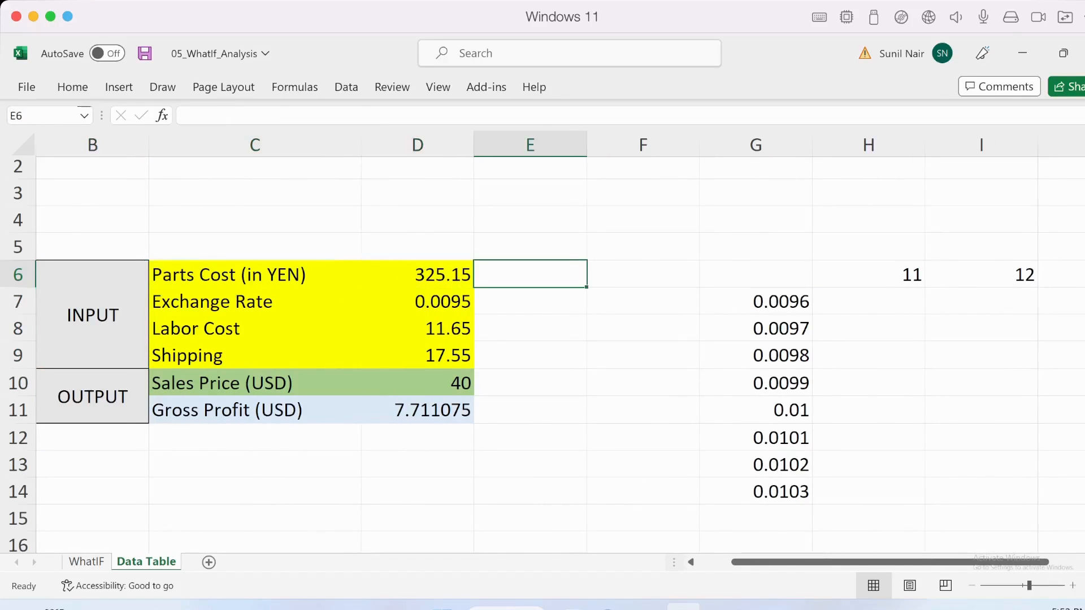
left_click(755, 274)
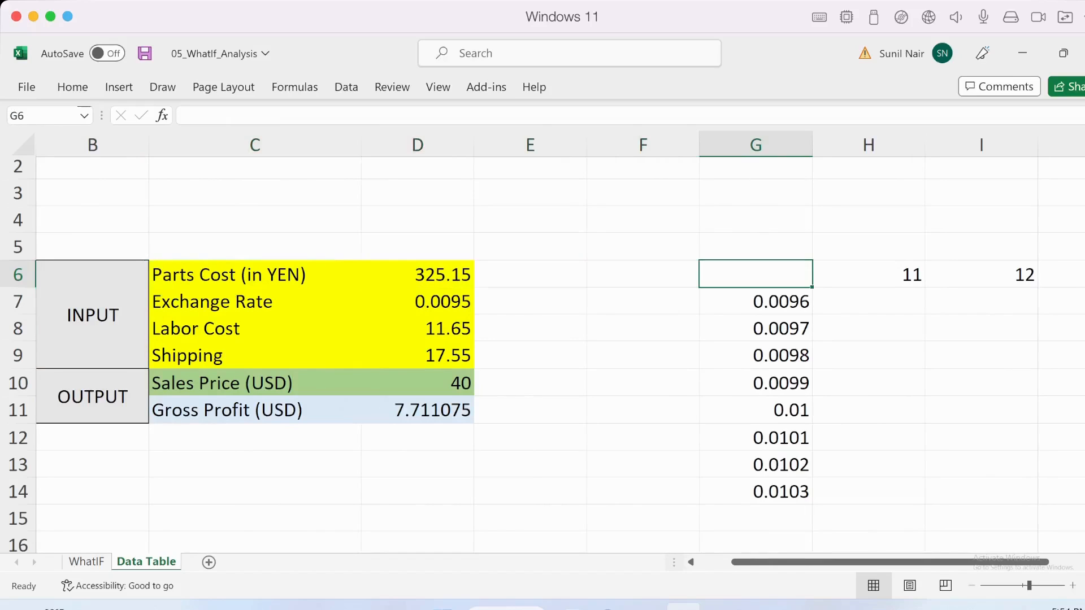
left_click_drag(755, 274, 755, 437)
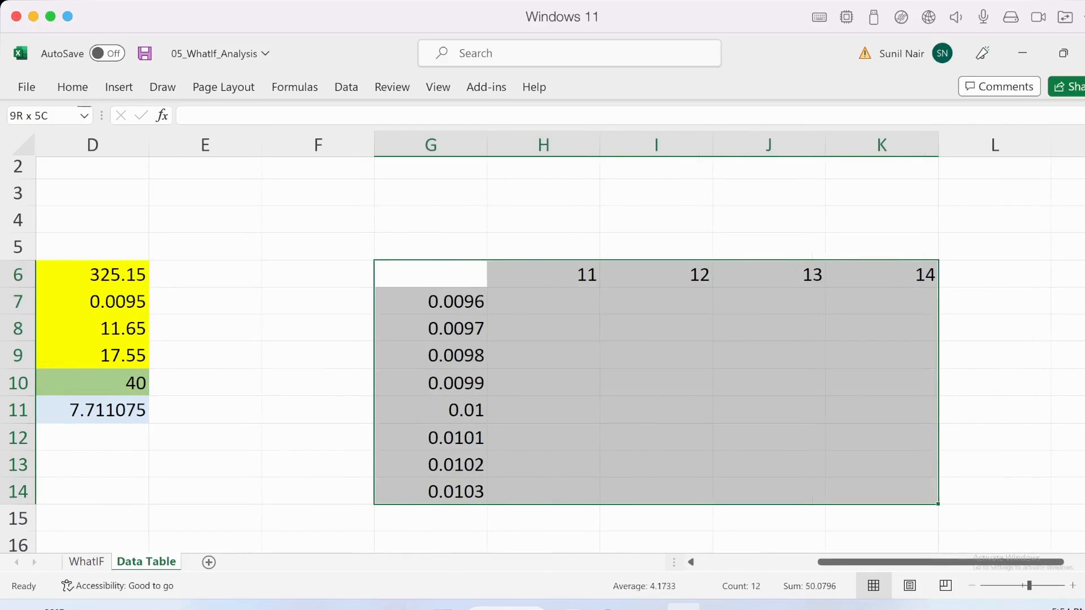
left_click(429, 274)
type("=")
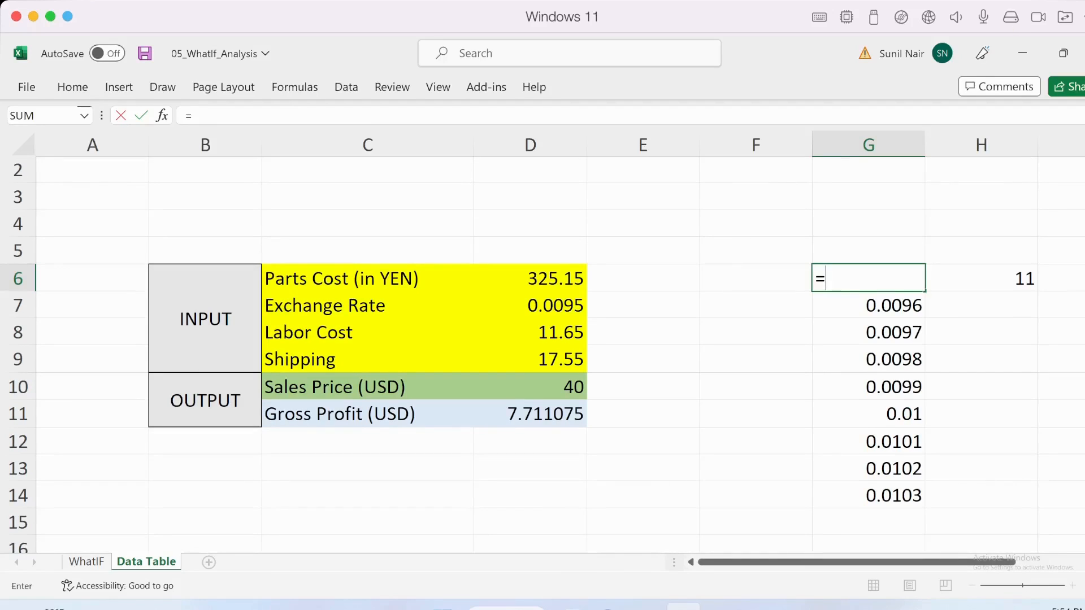
left_click(530, 413)
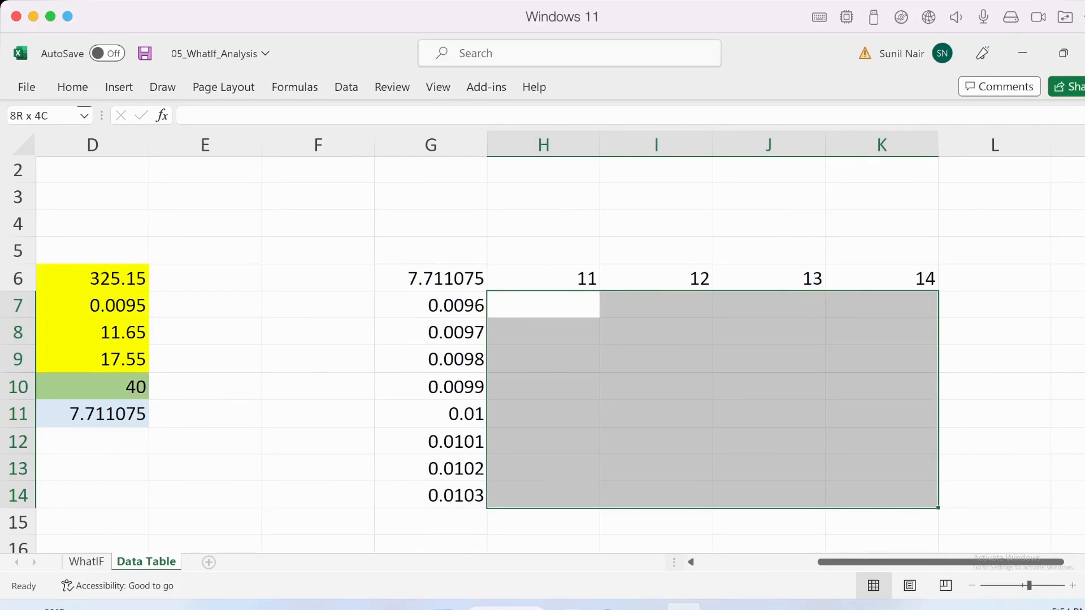
Step: Check the Parts Cost and Shipping inputs and confirm G6 references Gross Profit
left_click(542, 278)
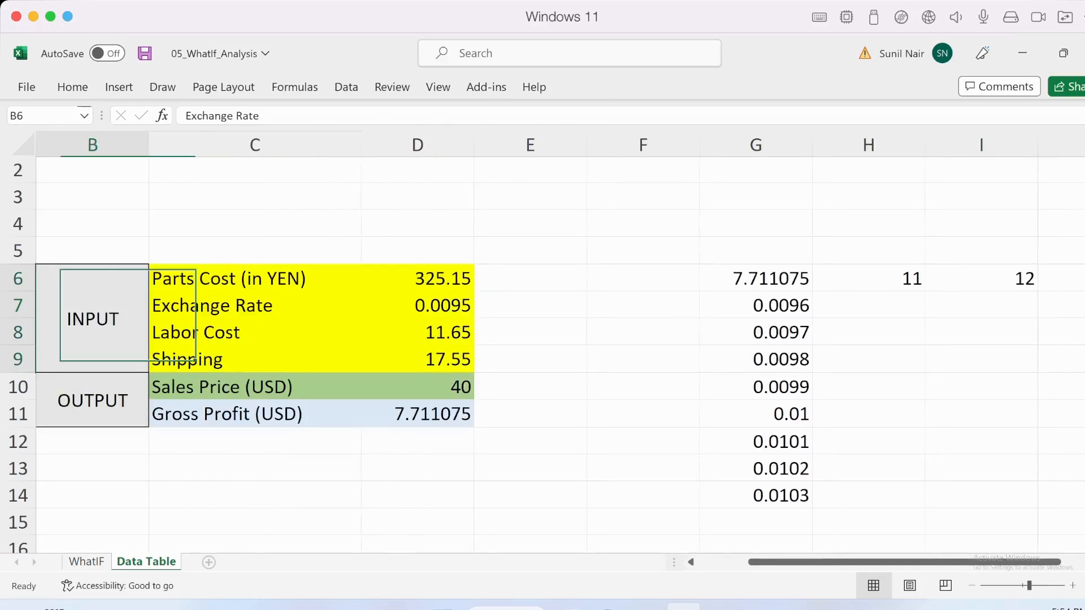
left_click(417, 278)
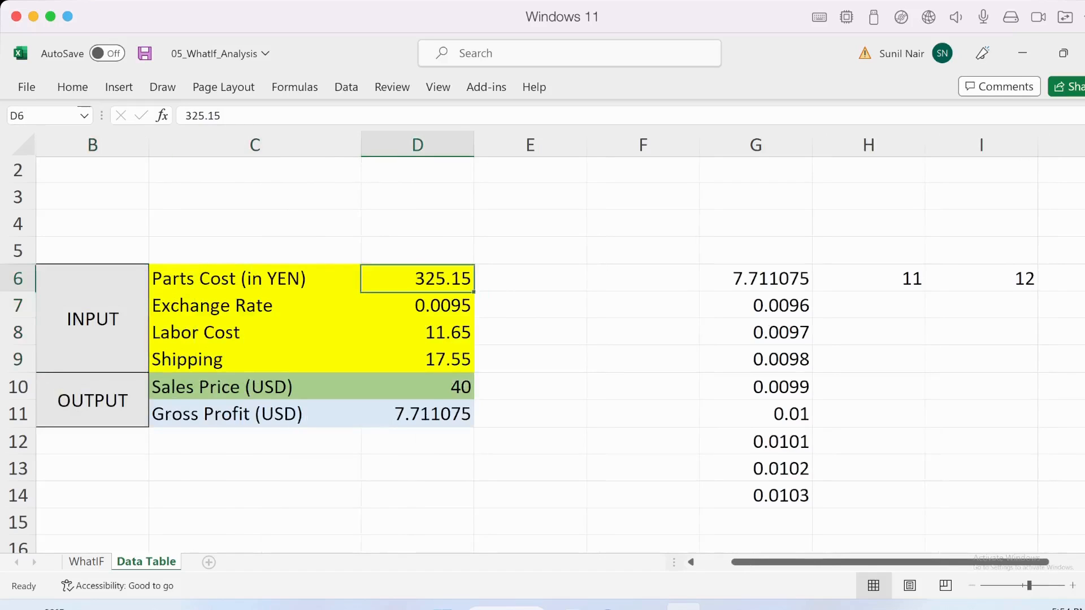
left_click(416, 360)
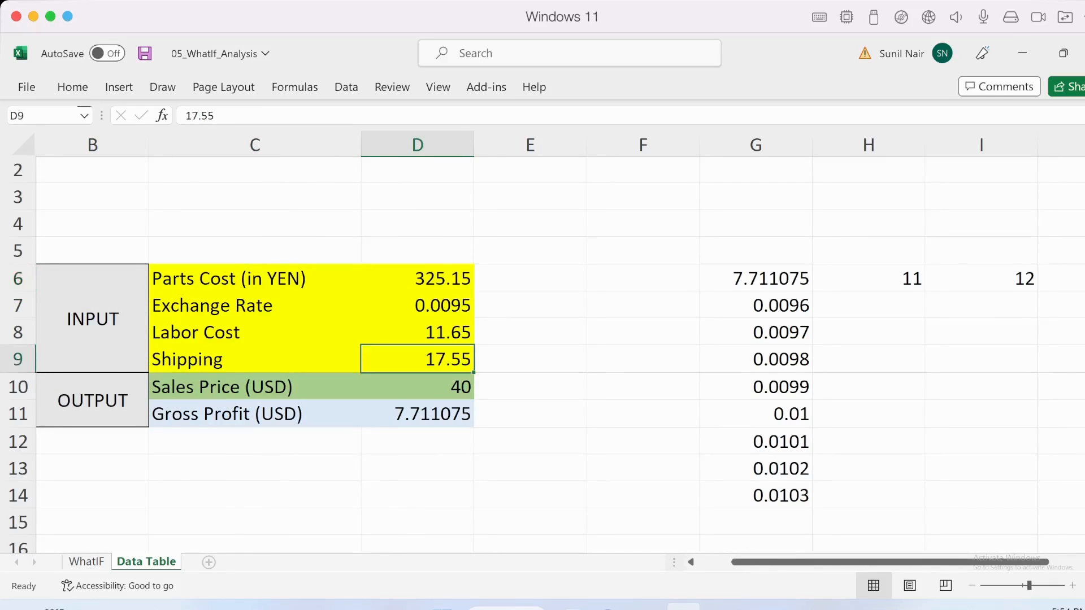
left_click(642, 305)
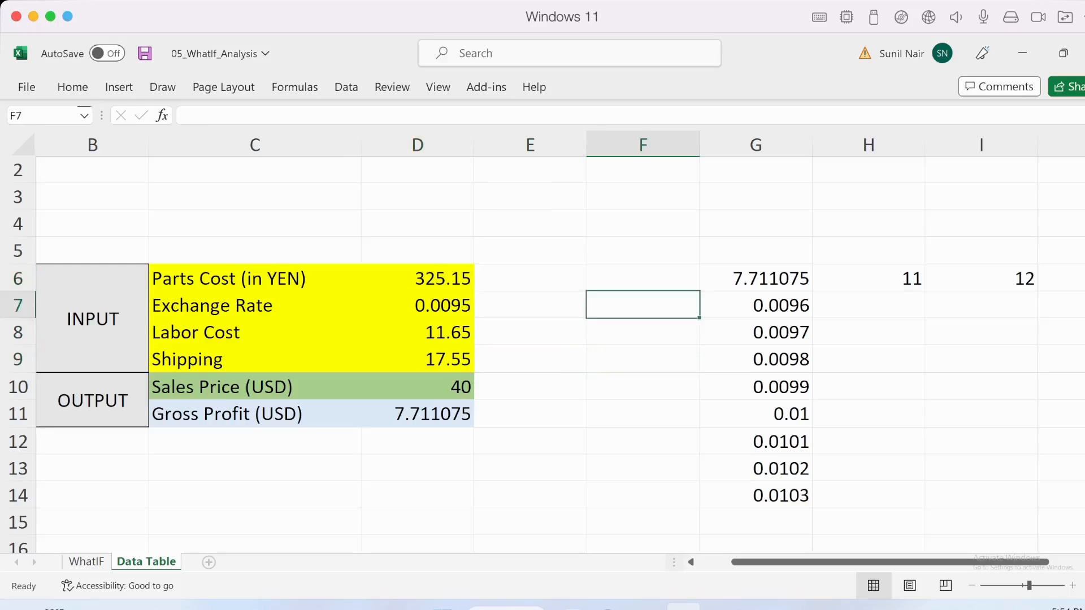
left_click(755, 278)
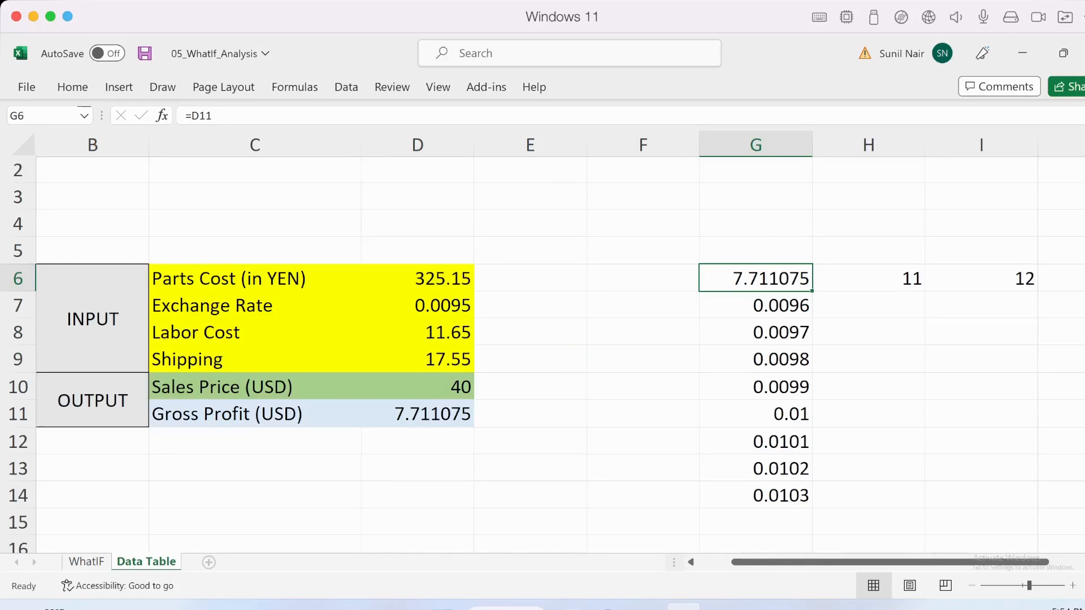
Step: Select G6:K14 and open Data Table from What-If Analysis on the Data ribbon
left_click_drag(755, 278, 755, 495)
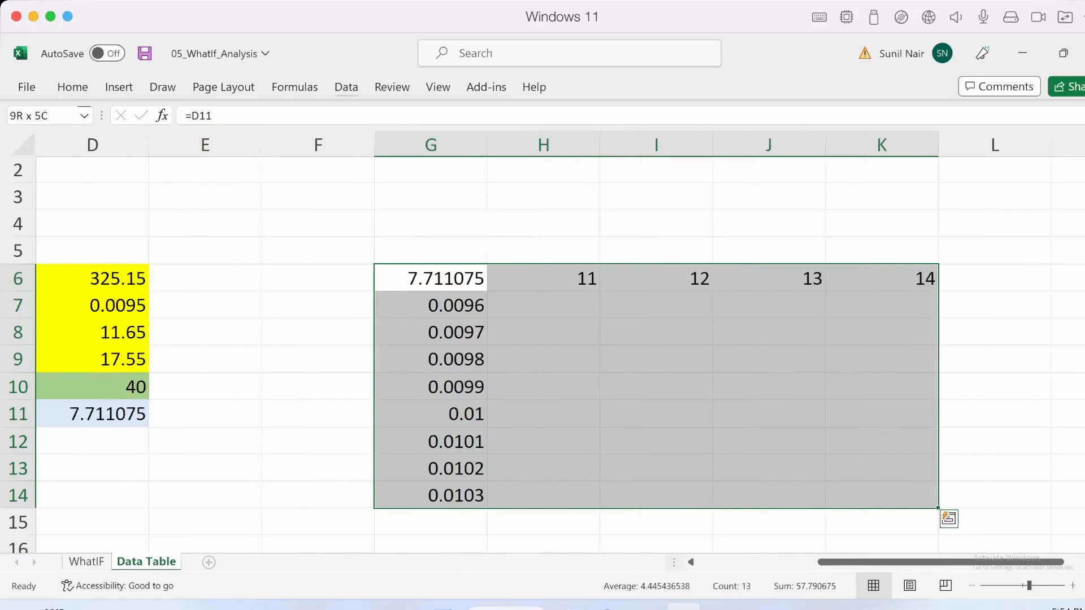
left_click(345, 87)
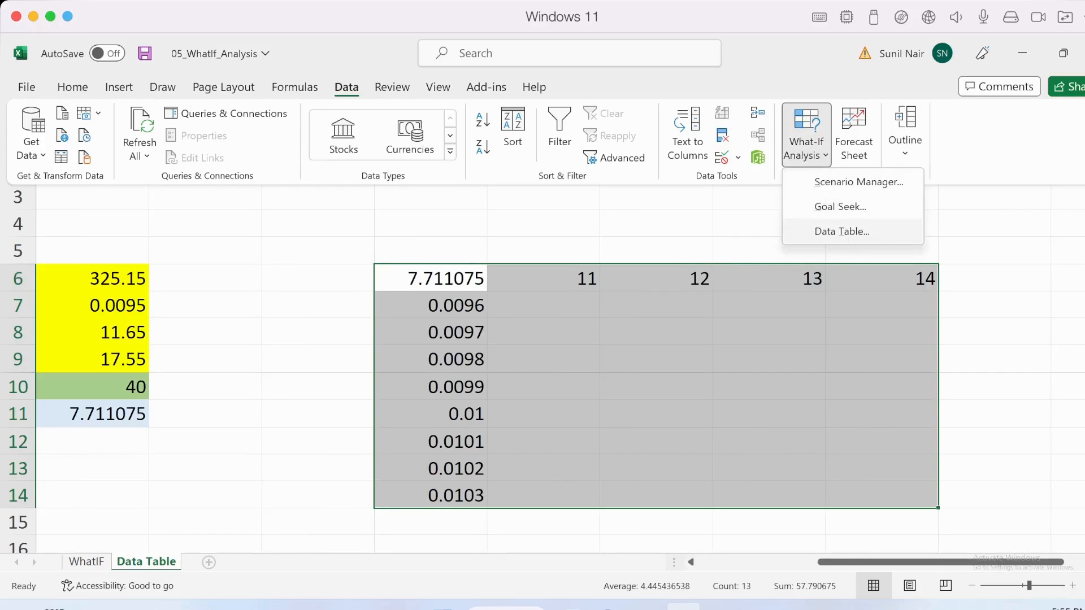
left_click(842, 231)
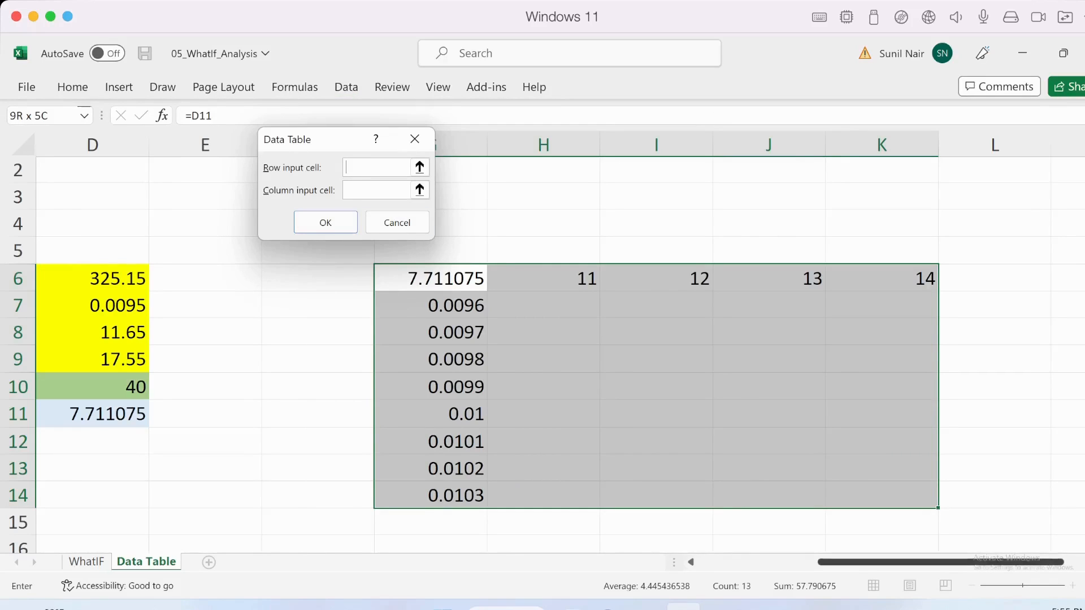
scroll("left", 3)
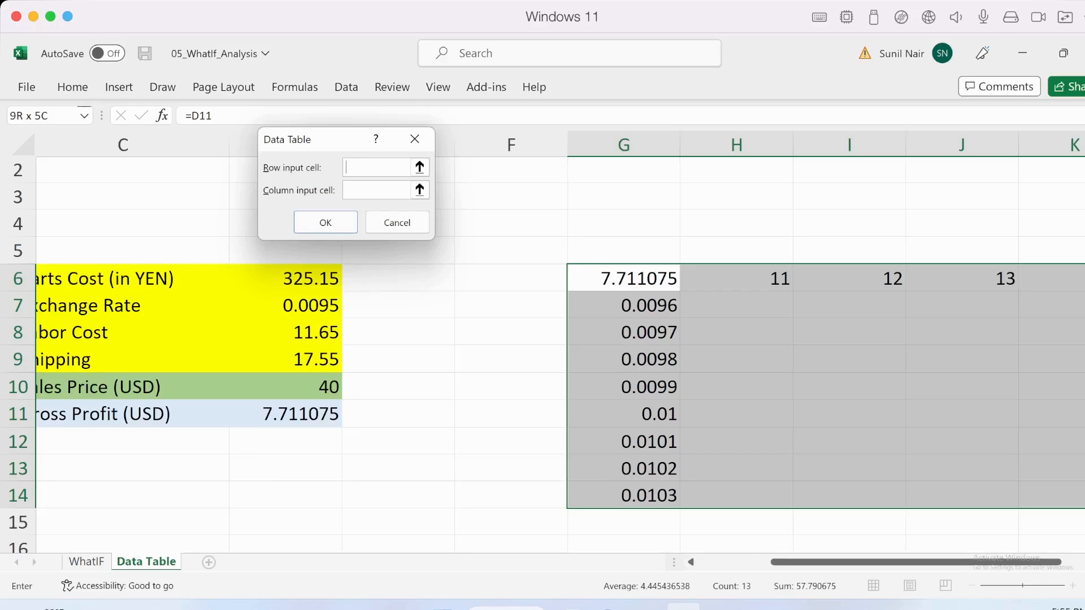
left_click(737, 278)
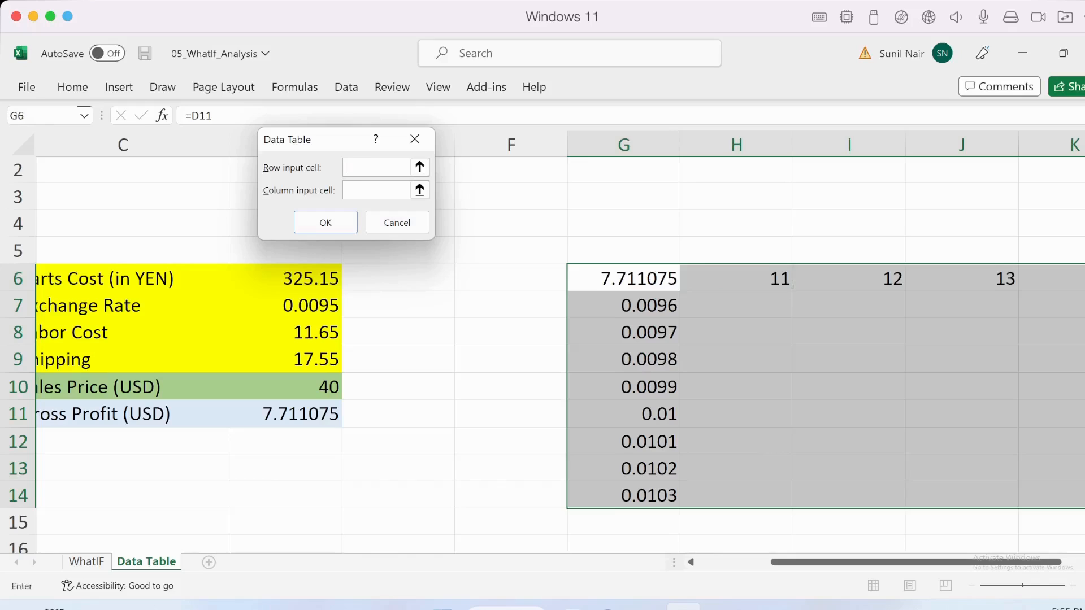
scroll("left", 3)
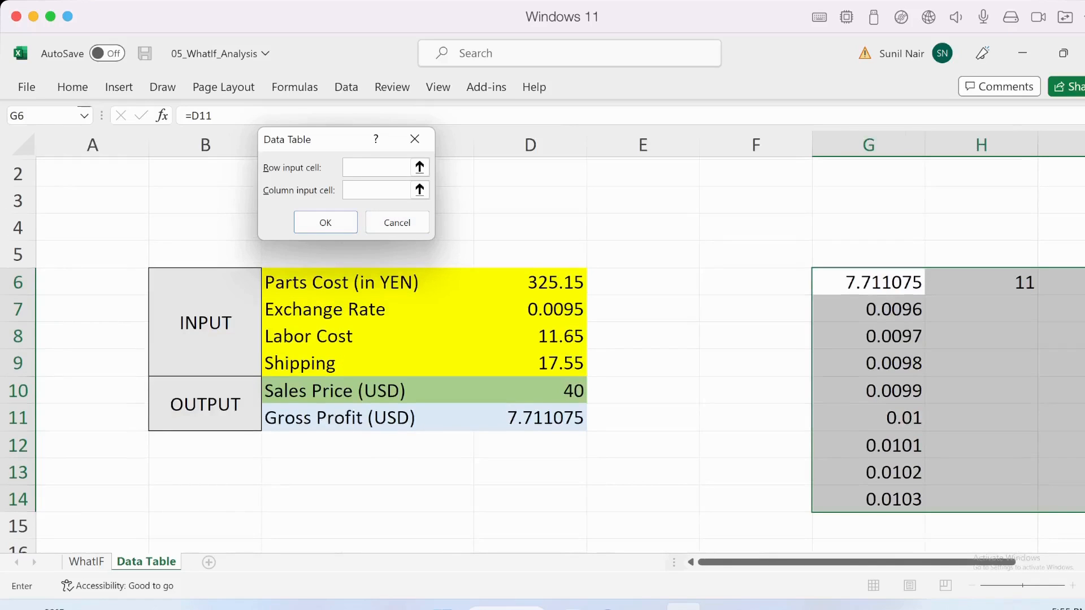
Step: Set Labor Cost D8 as row input and Exchange Rate D7 as column input, then confirm
left_click(529, 336)
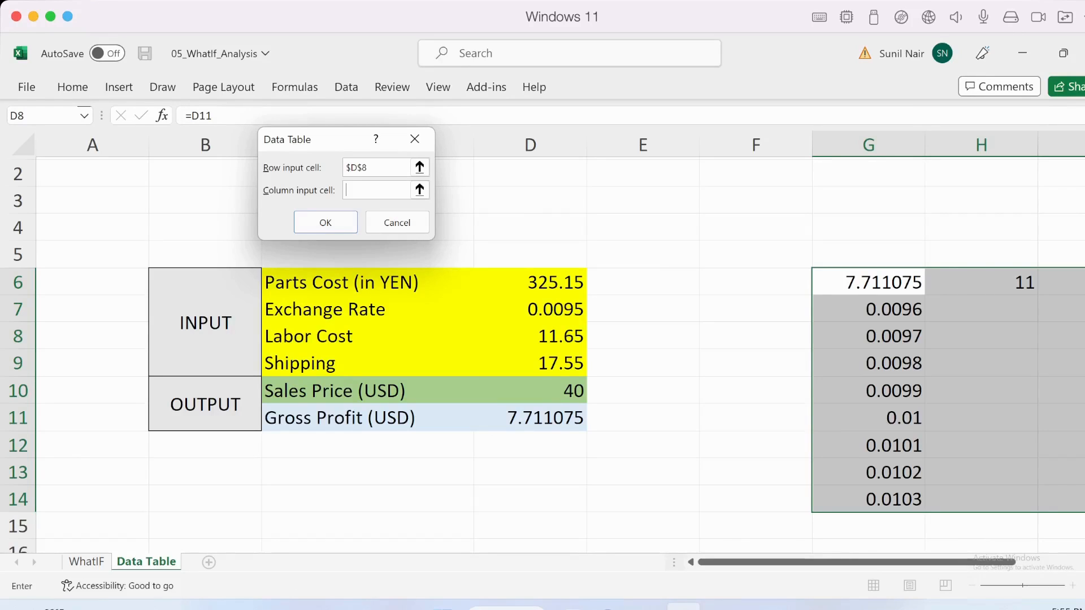
left_click(530, 309)
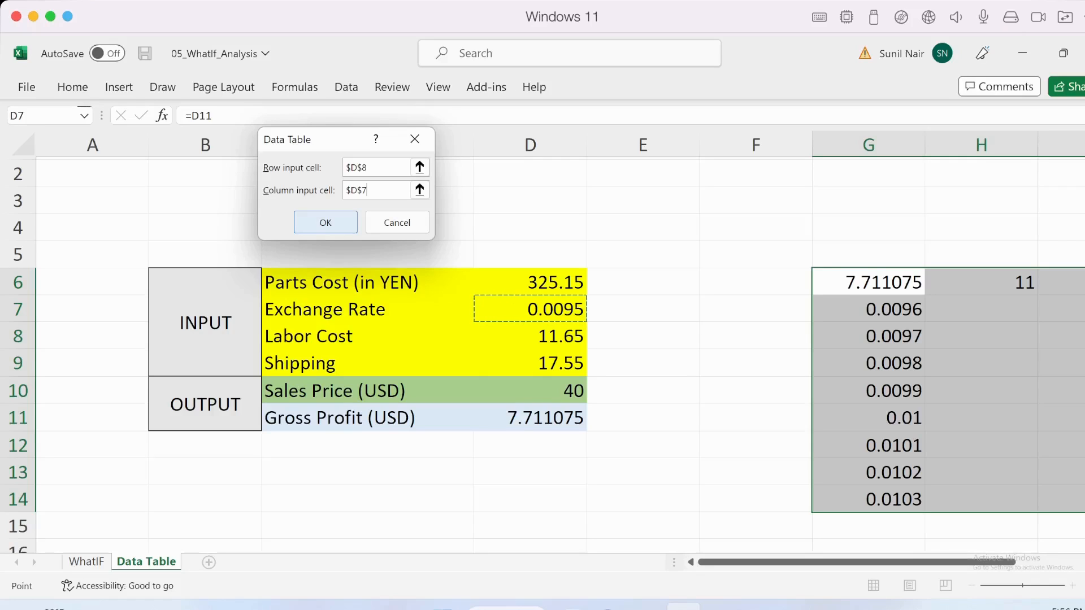
left_click(325, 222)
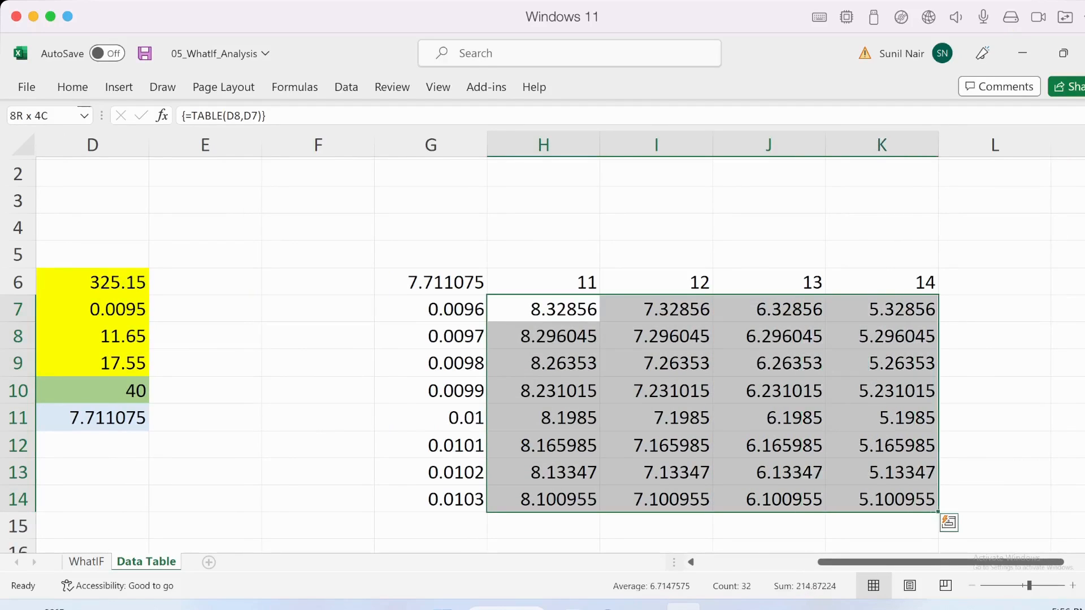
Step: Give H7:K14 a light blue fill, then inspect the labor cost headers and TABLE formulas
left_click(72, 87)
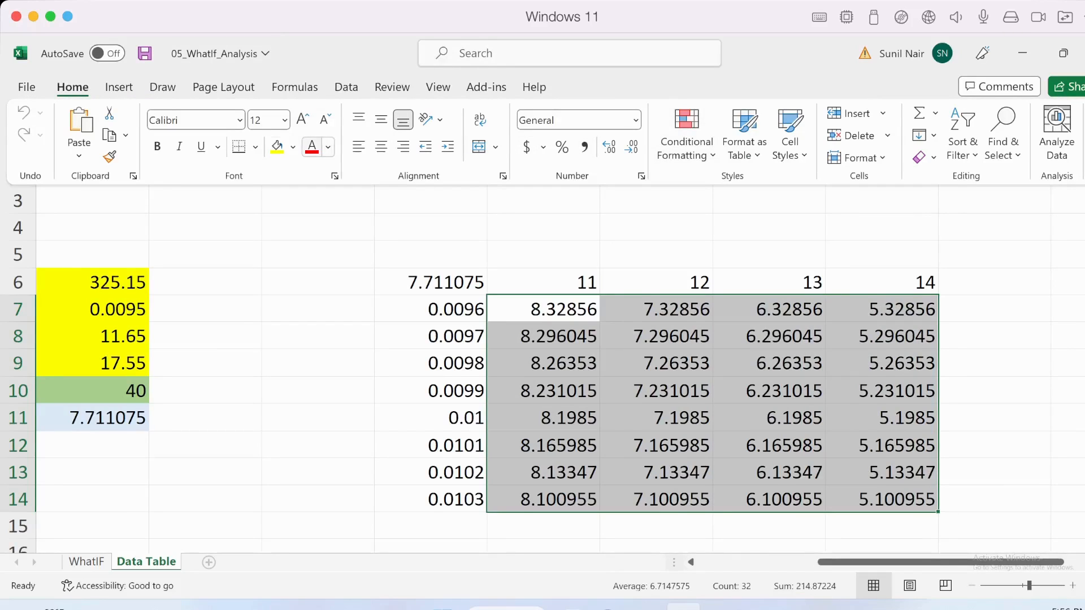
left_click(294, 147)
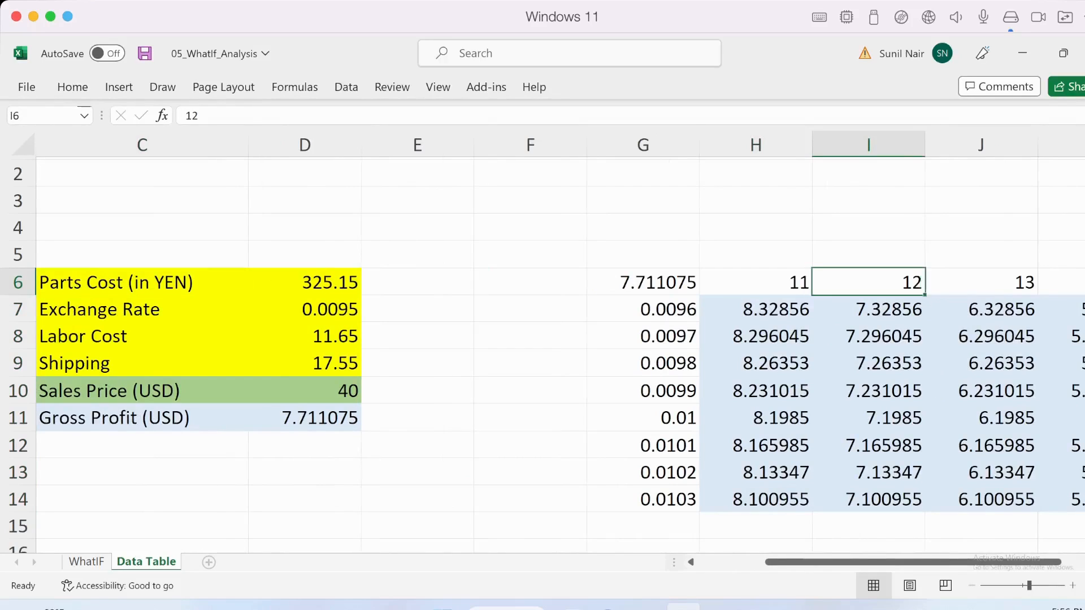
left_click(756, 309)
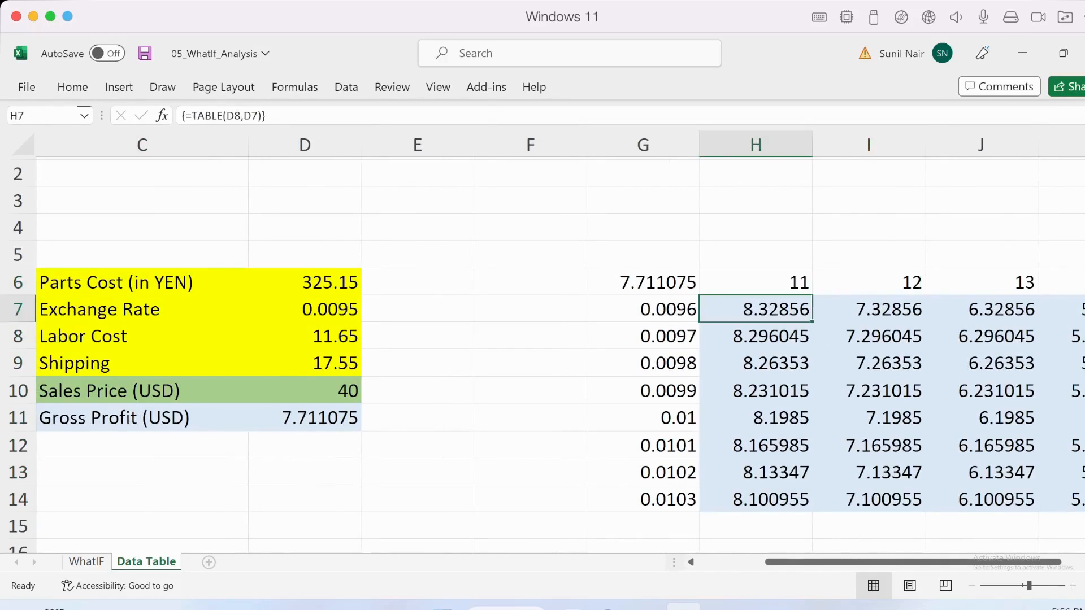
left_click(755, 283)
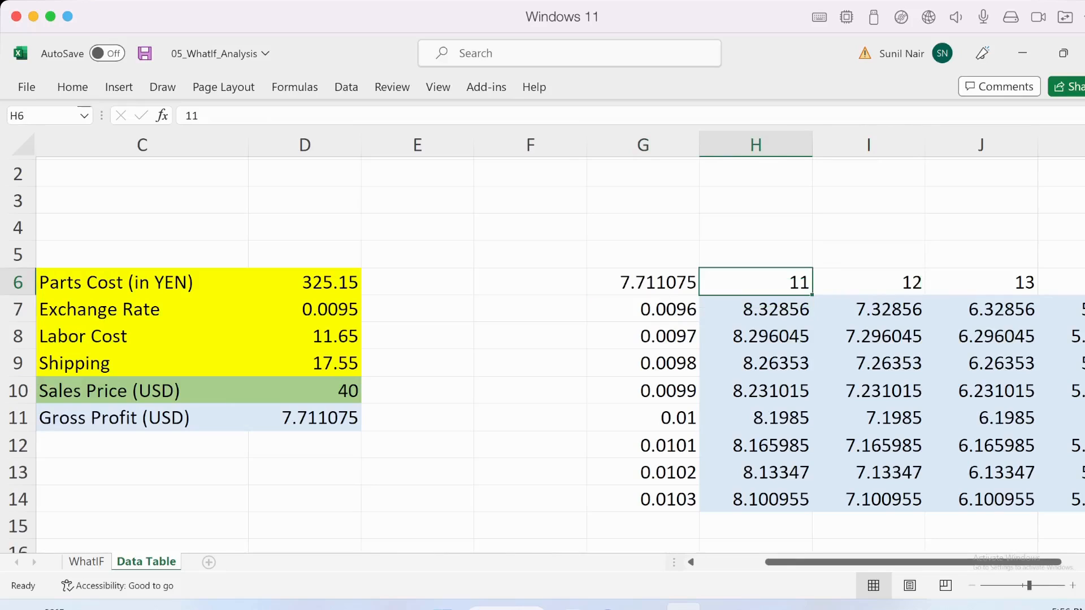
left_click(755, 310)
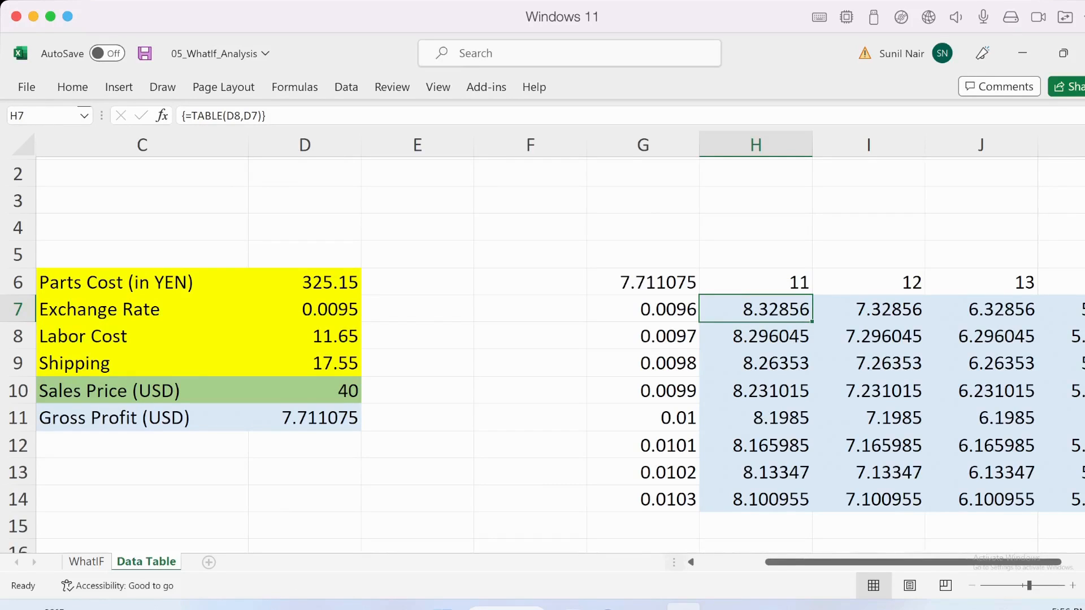
left_click(642, 309)
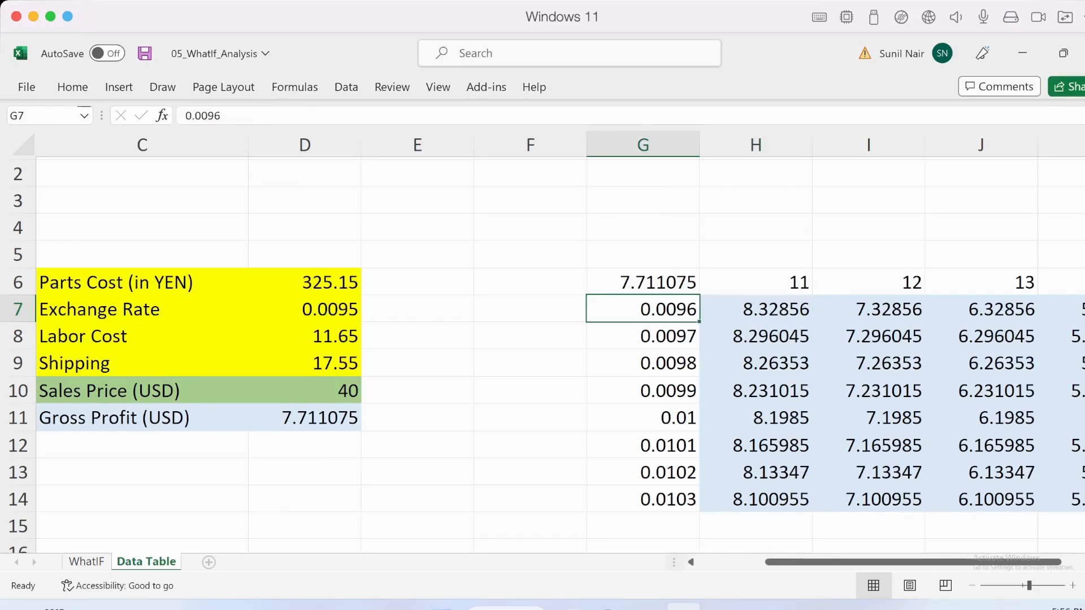
Step: Enter 0.0095 in G7 and 11.65 in H6, then compare against D11 and D8
type(".009")
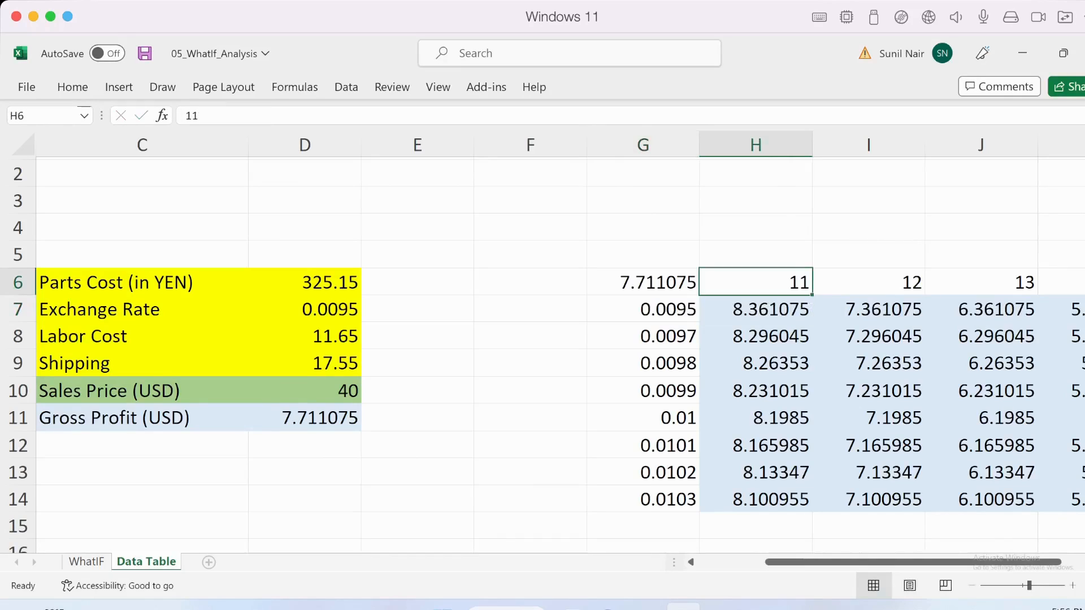
type("11.65")
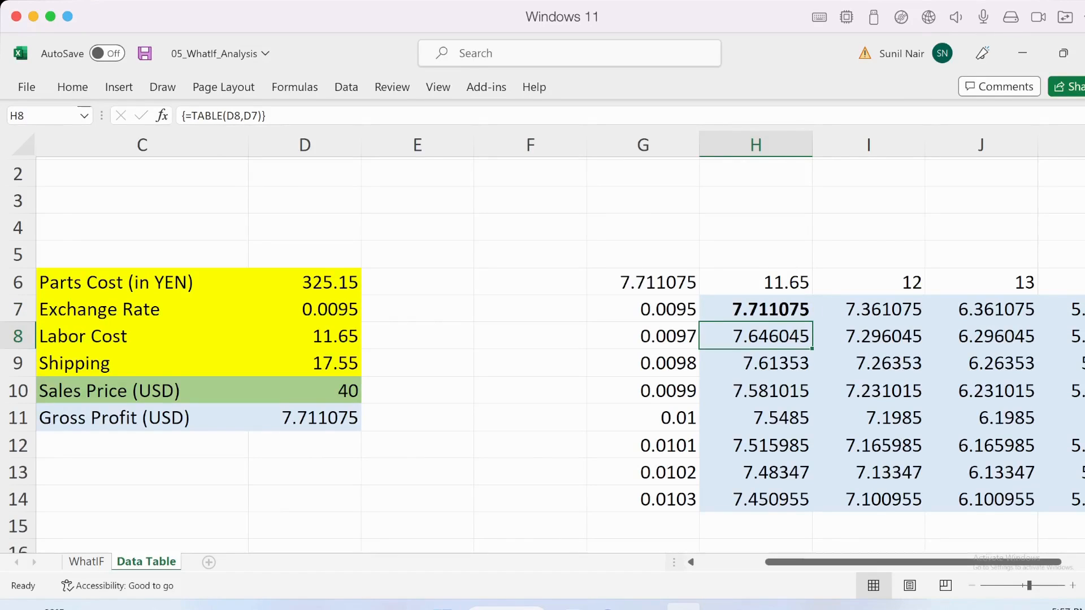
left_click(868, 417)
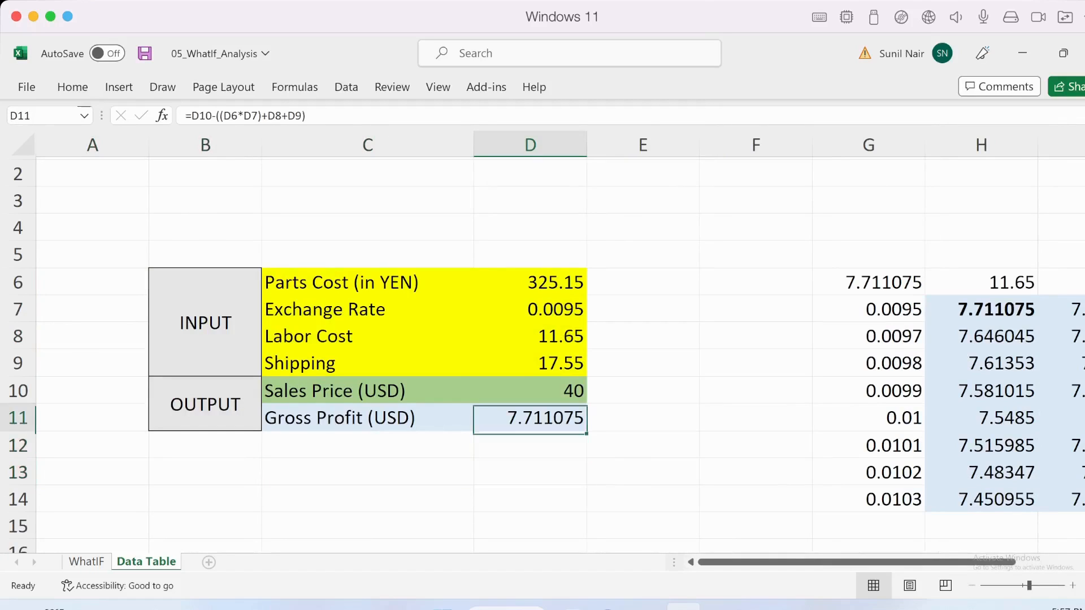
left_click(529, 336)
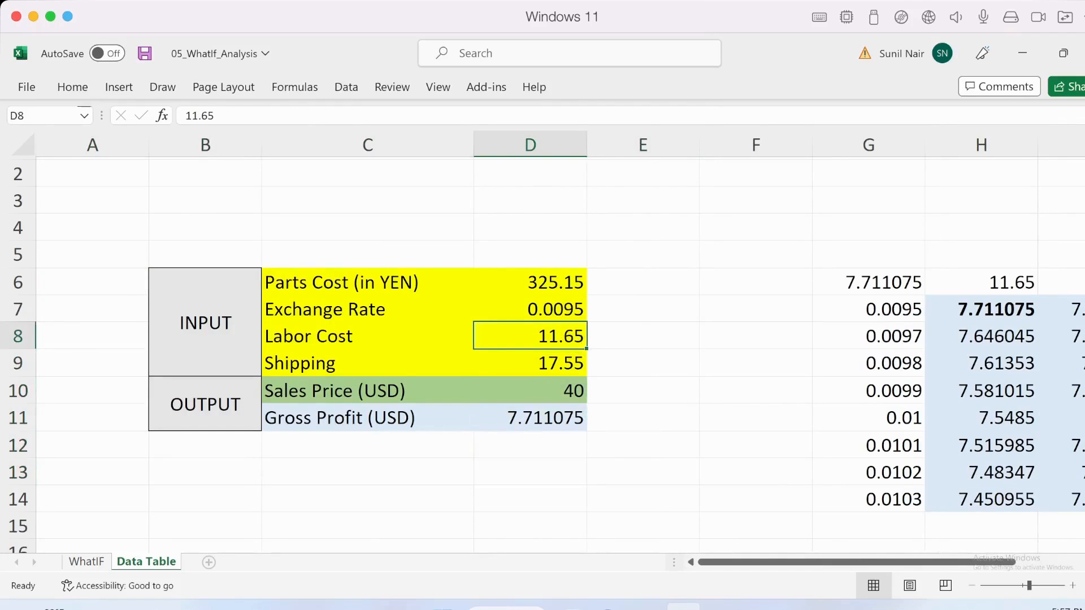